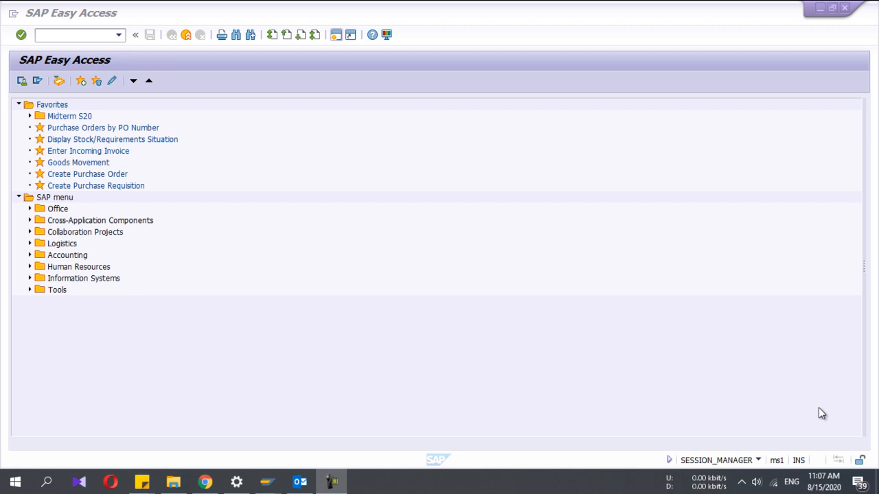
Step: Run transaction VK11 from the SAP Easy Access command field
click(76, 35)
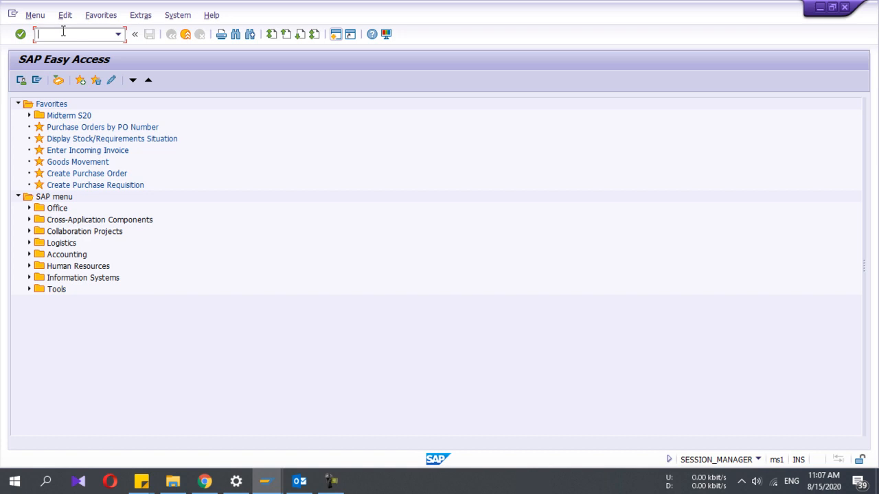
text(V)
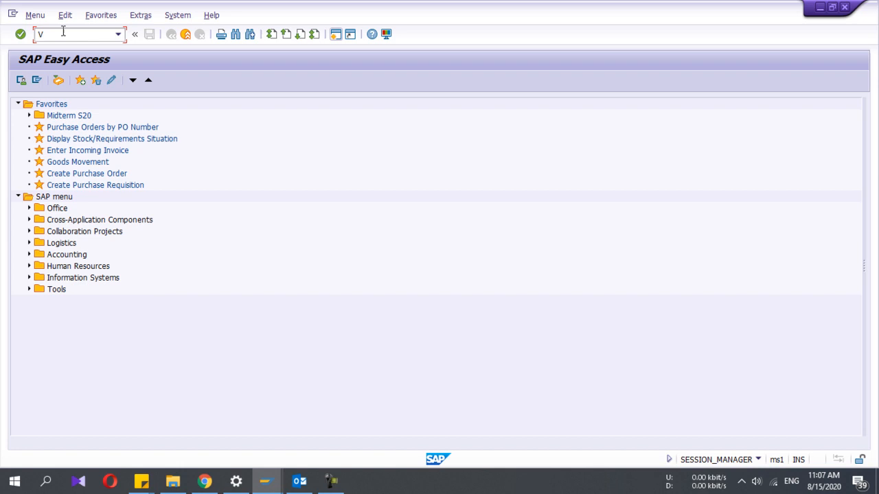
text(K)
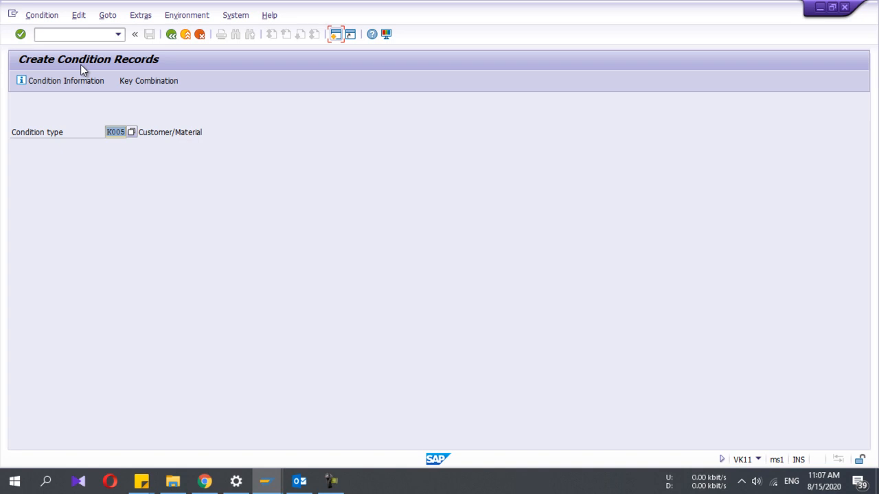
mouse_move(48, 144)
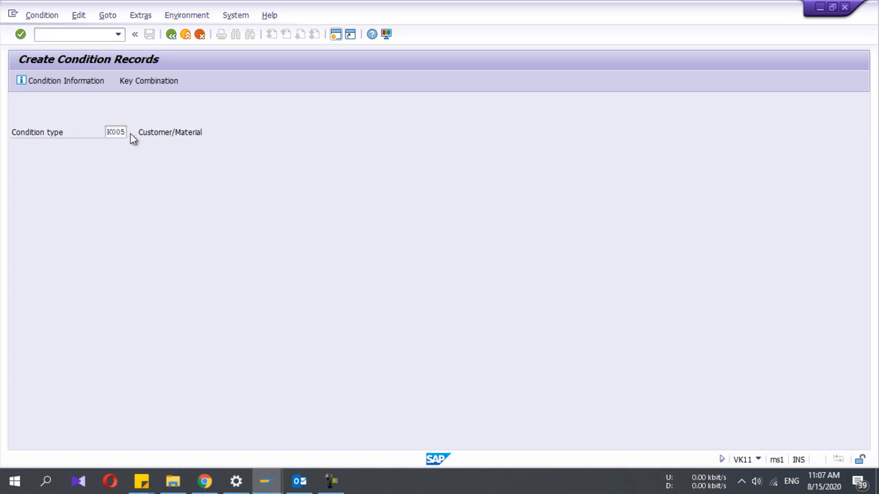
click(126, 132)
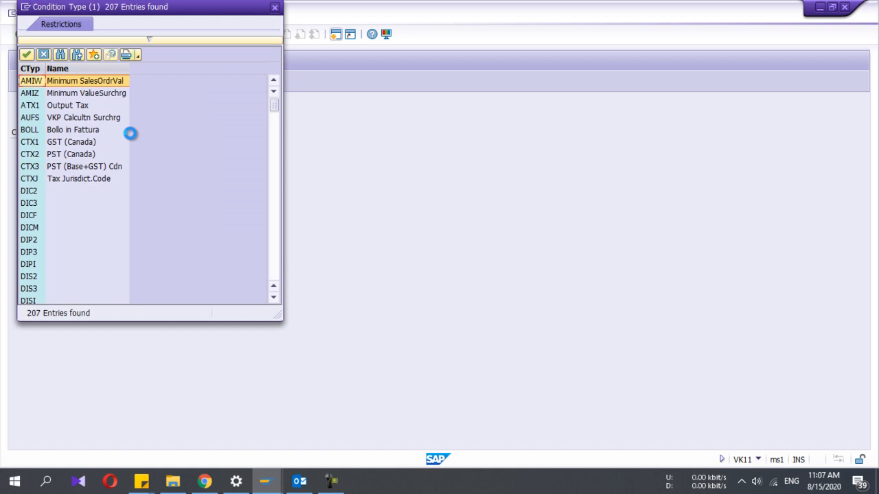
scroll(down, 3)
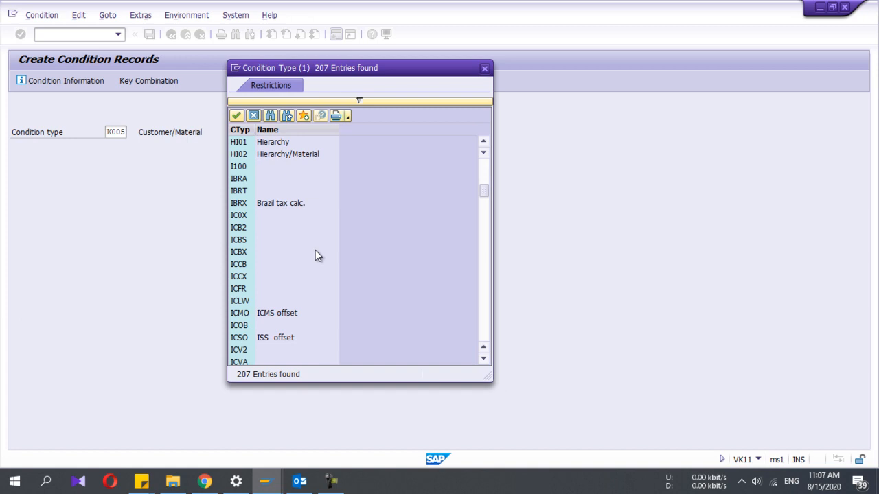
scroll(down, 3)
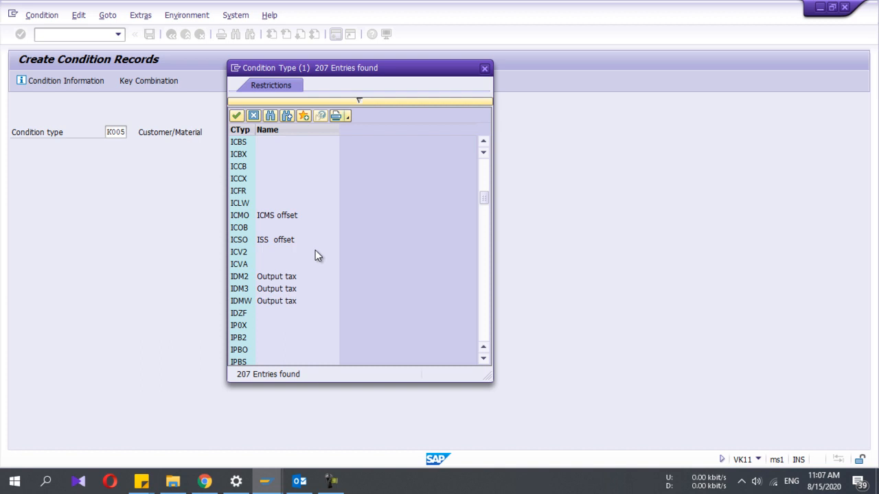
scroll(down, 3)
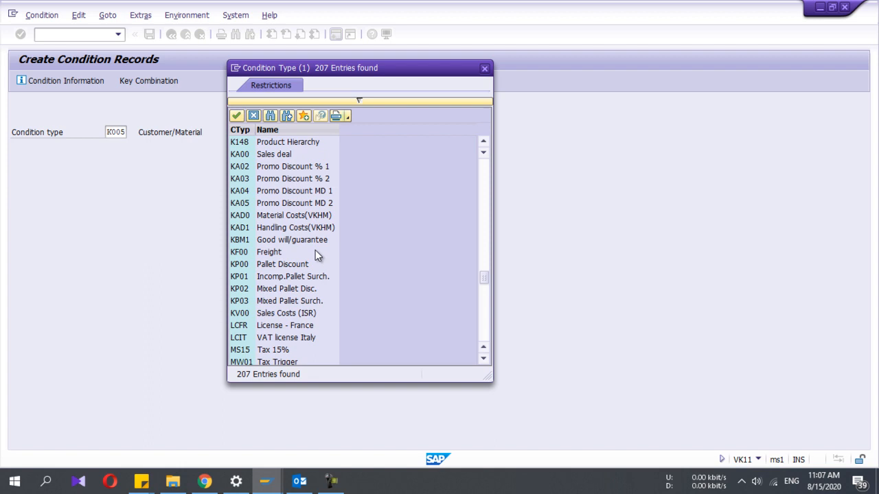
mouse_move(420, 144)
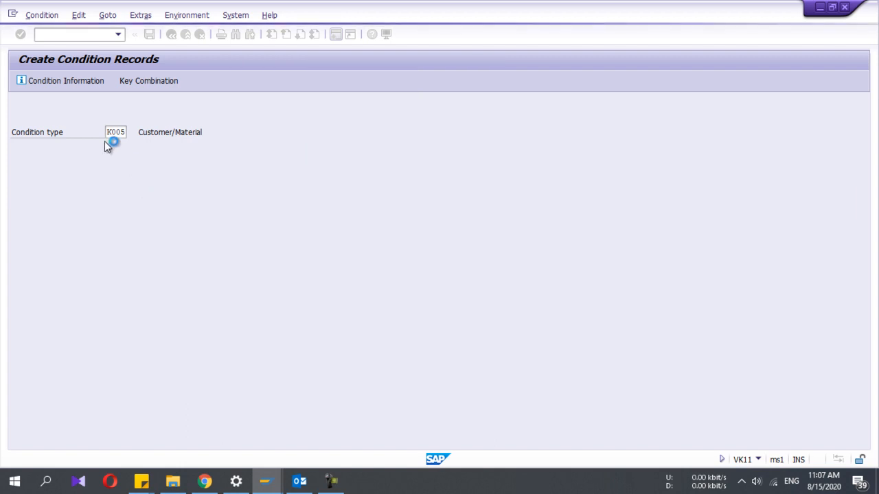
Step: Select the 'Customer/material with release status' key combination to reach the K005 fast entry screen
click(116, 132)
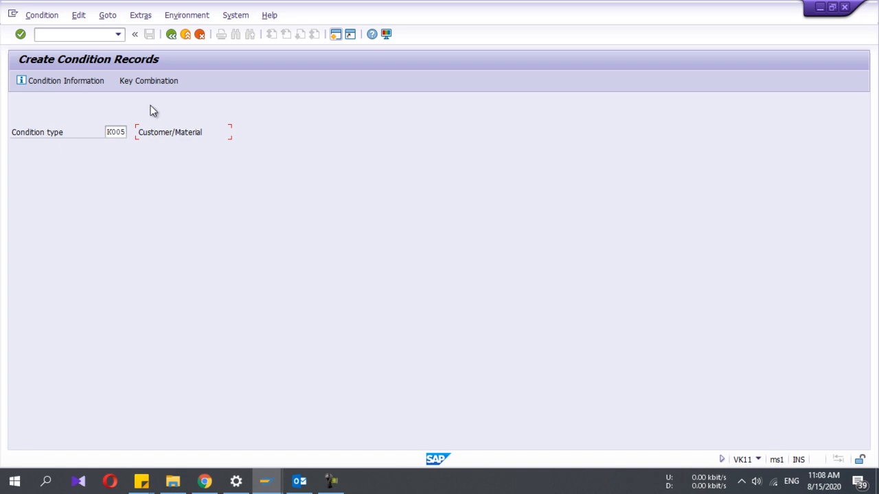
click(149, 79)
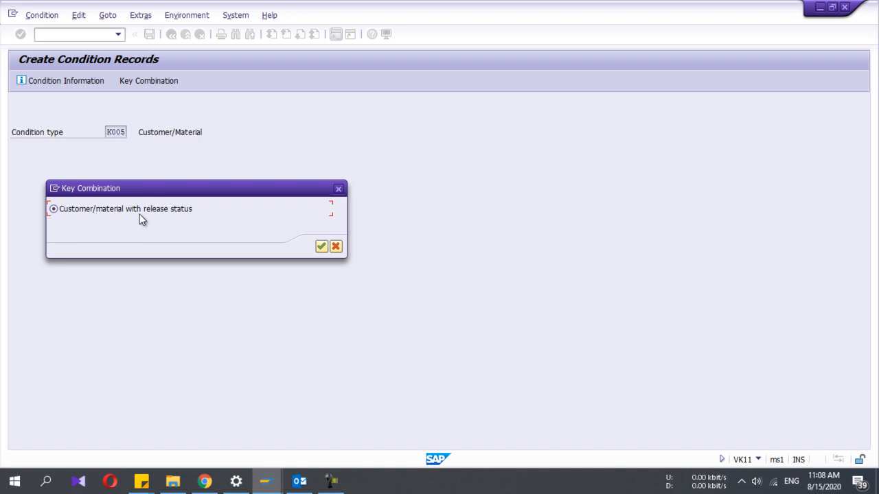
mouse_move(84, 228)
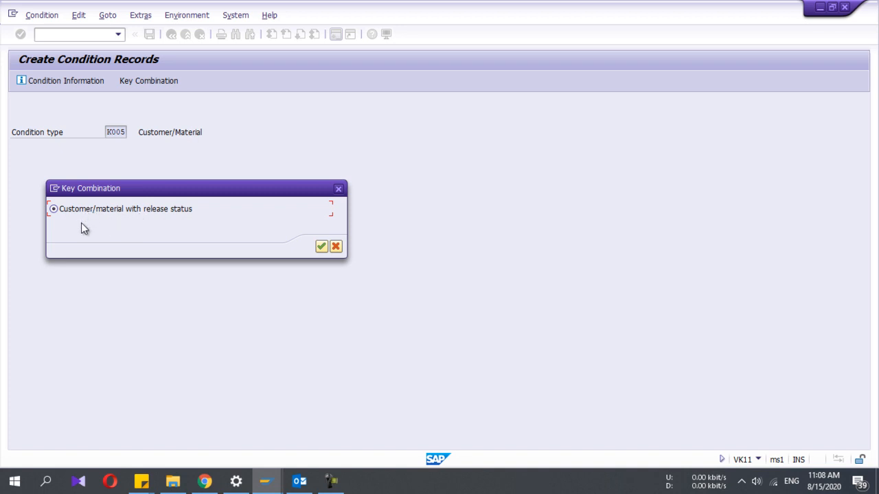
mouse_move(323, 203)
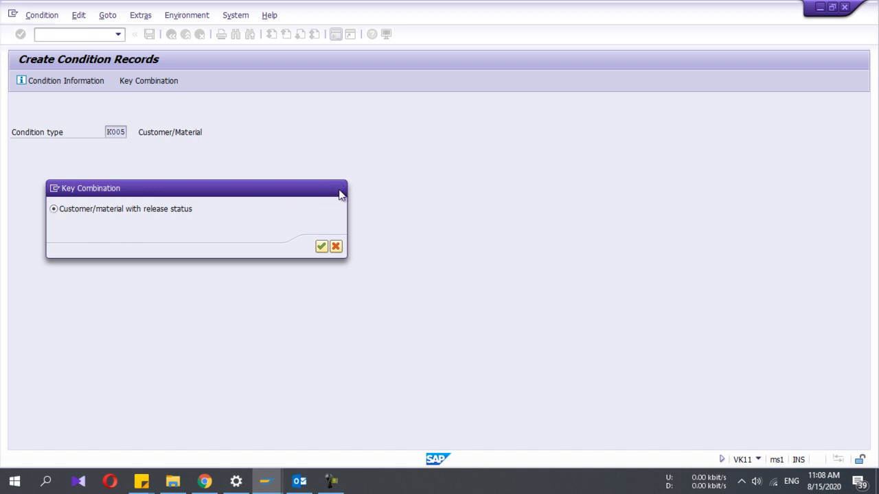
click(322, 247)
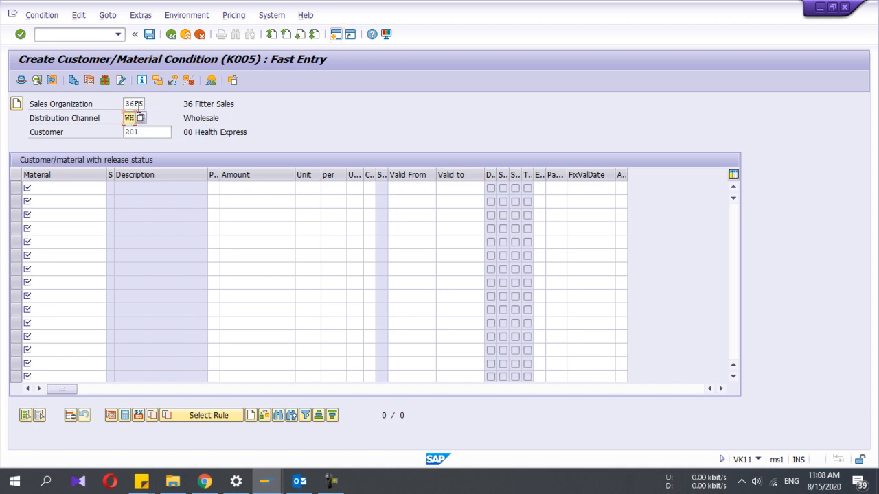
click(140, 118)
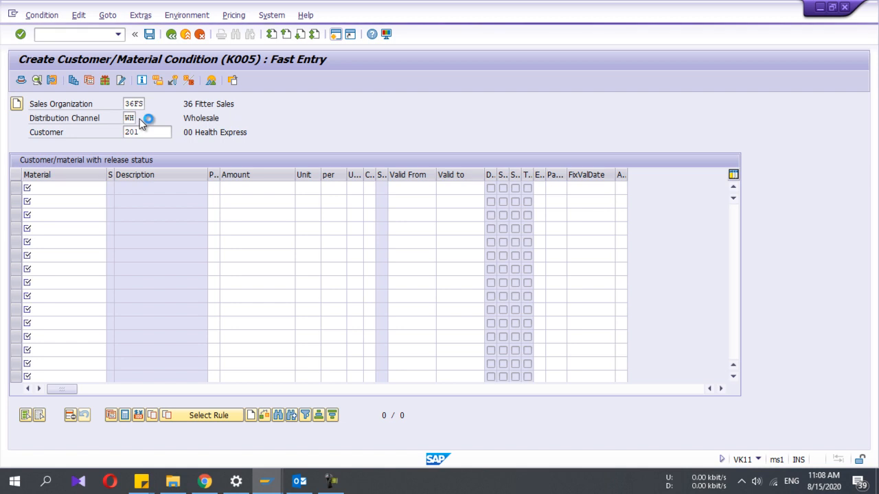
click(148, 118)
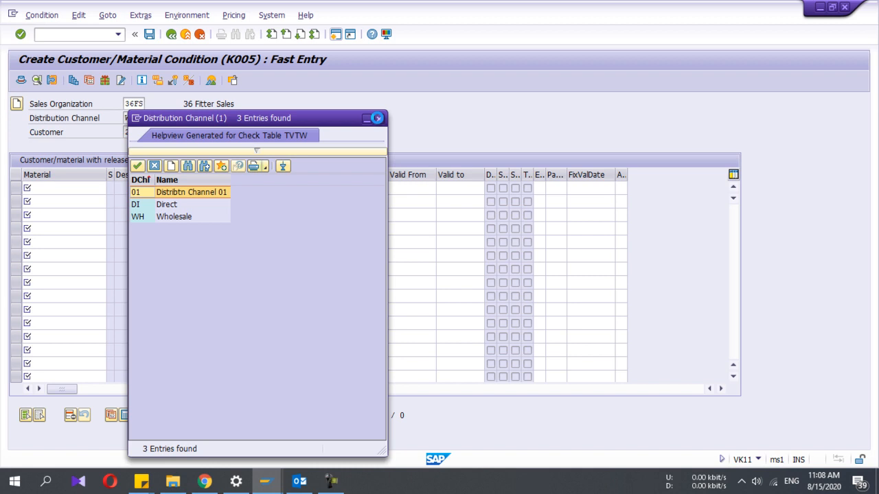
double_click(173, 217)
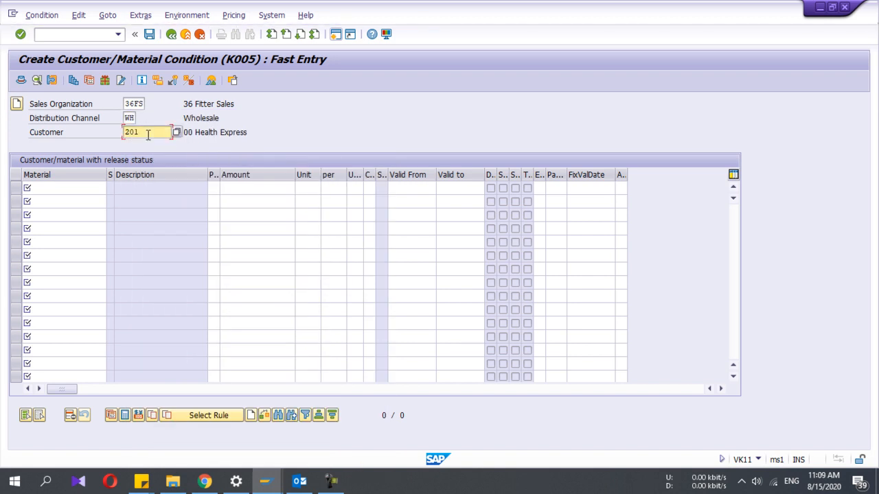
mouse_move(102, 65)
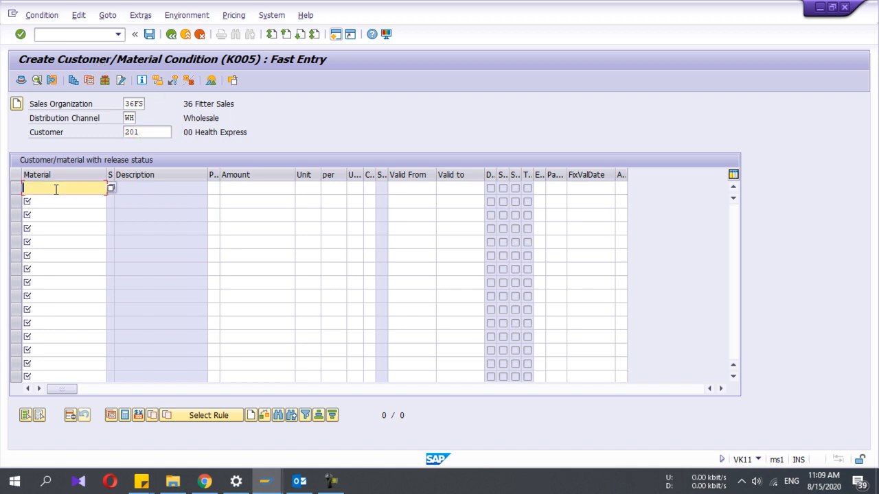
Step: Enter a condition line for material 36F110 at 100 USD per 1
text(36F110)
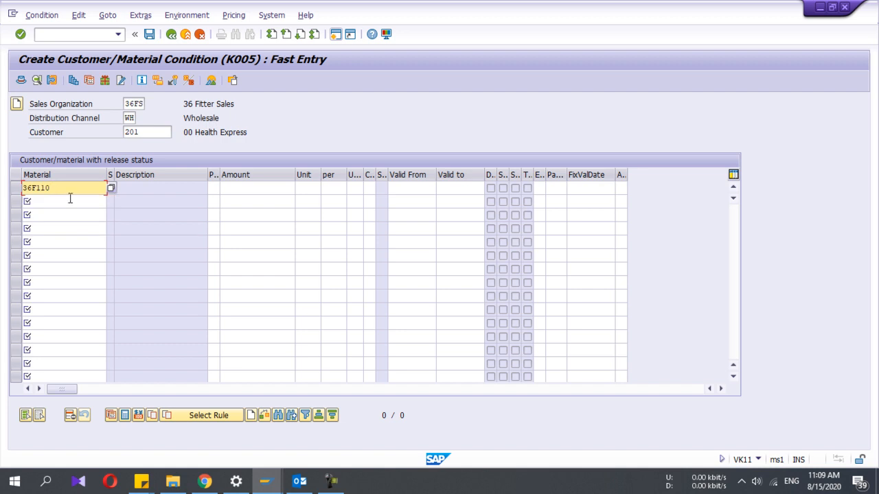
click(258, 187)
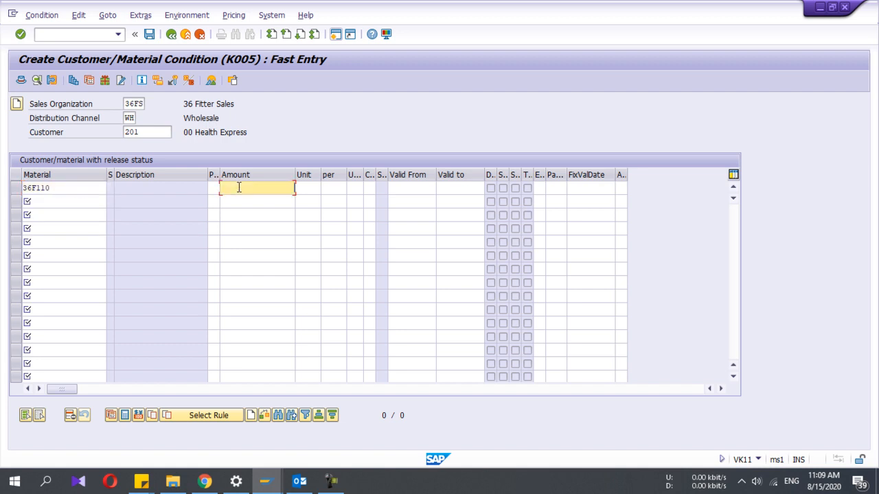
text(100)
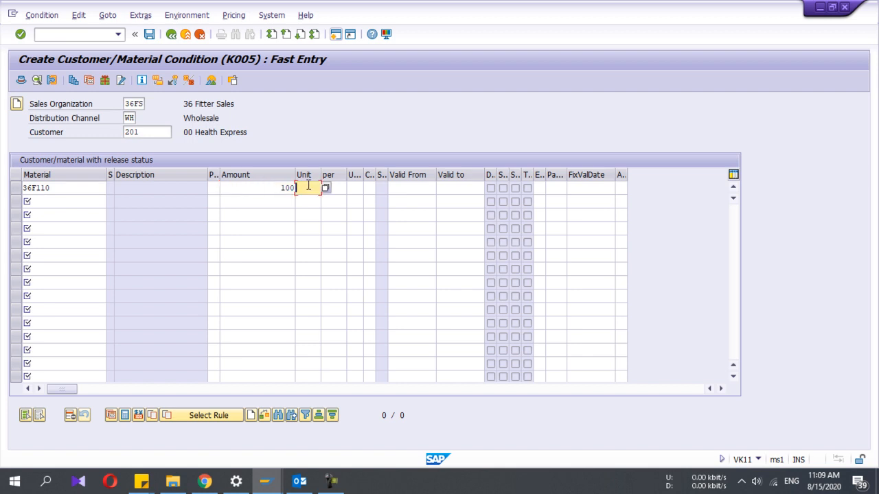
text(USD)
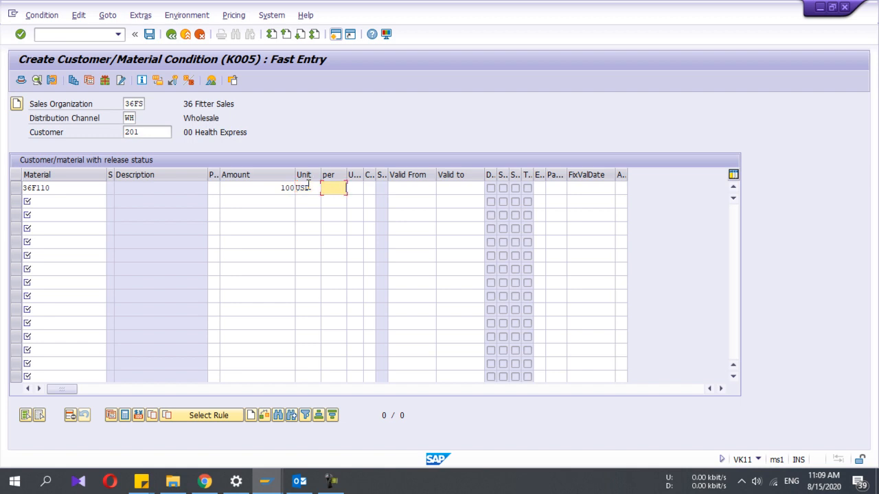
text(1)
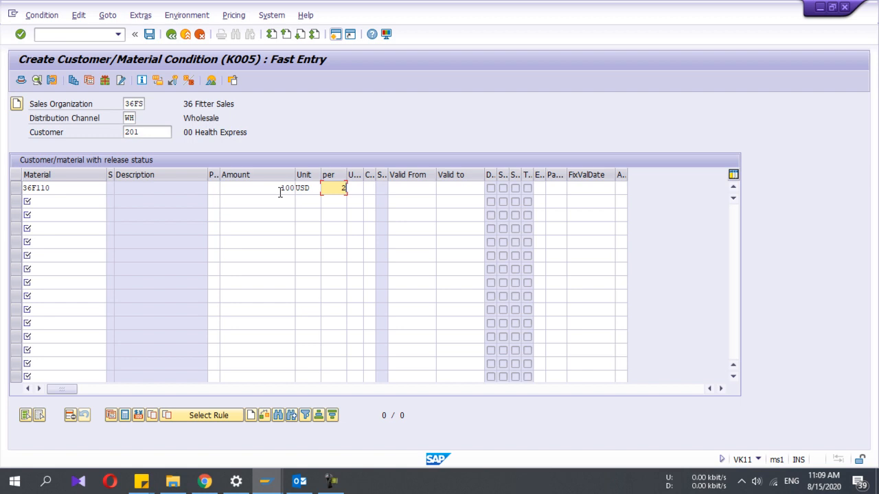
key(Enter)
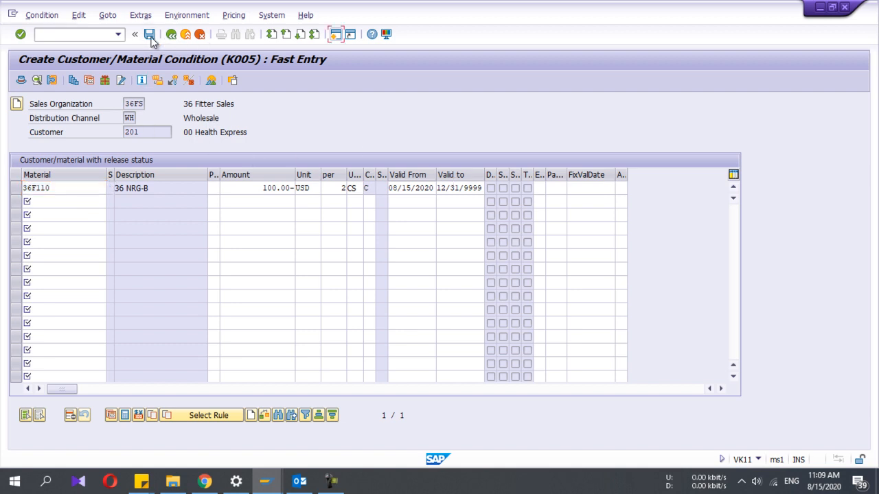
Step: Save the K005 record, accepting the overlapping validity periods warning
click(150, 35)
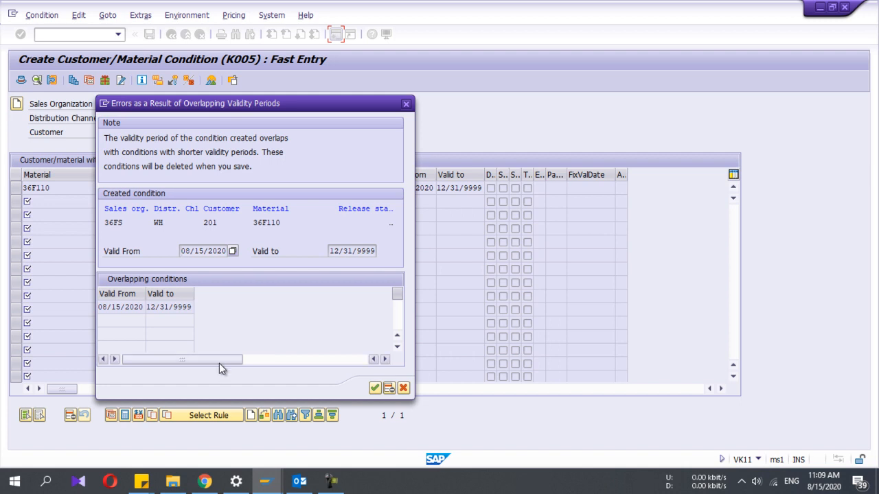
click(374, 387)
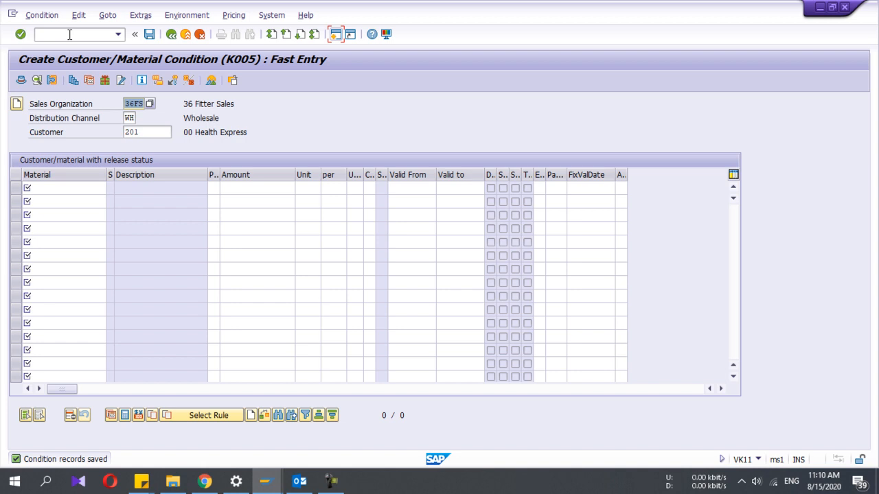
text(/nva)
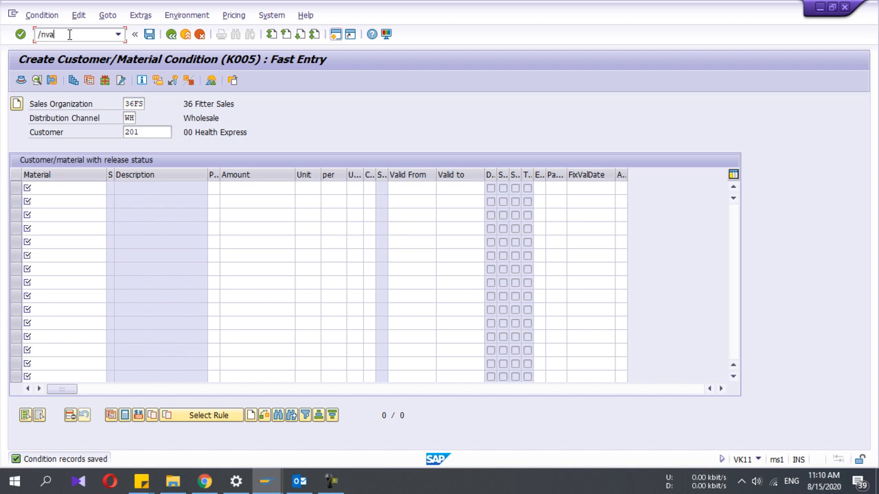
Step: Run transaction VK12 to view the saved K005 record for material 36F110
key(Backspace)
text(k)
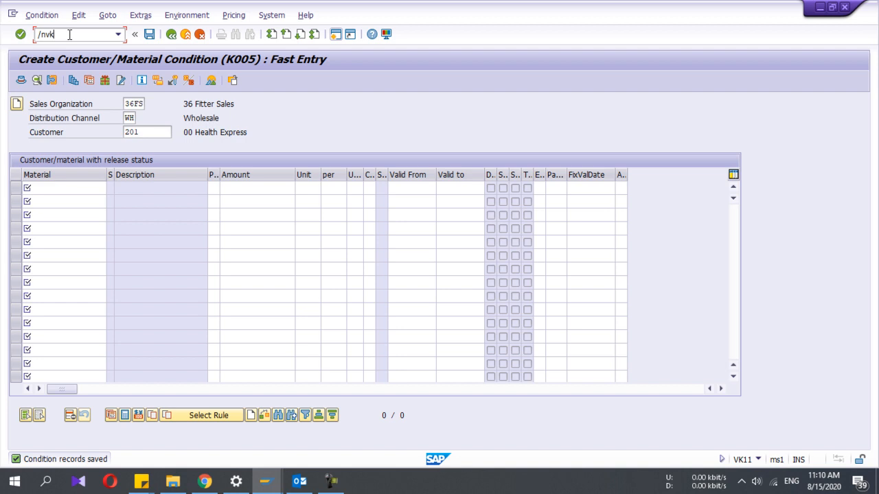
text(12)
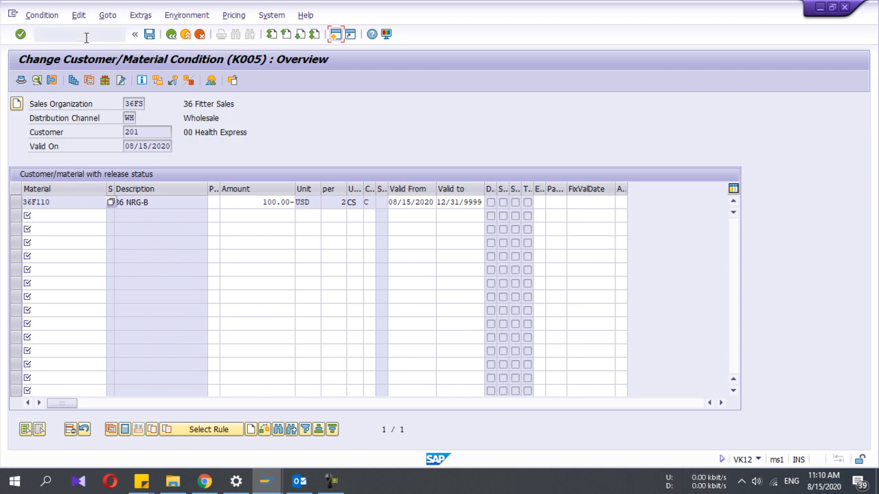
Step: Run transaction VK13 to display condition records of type K005
text(/nvk13)
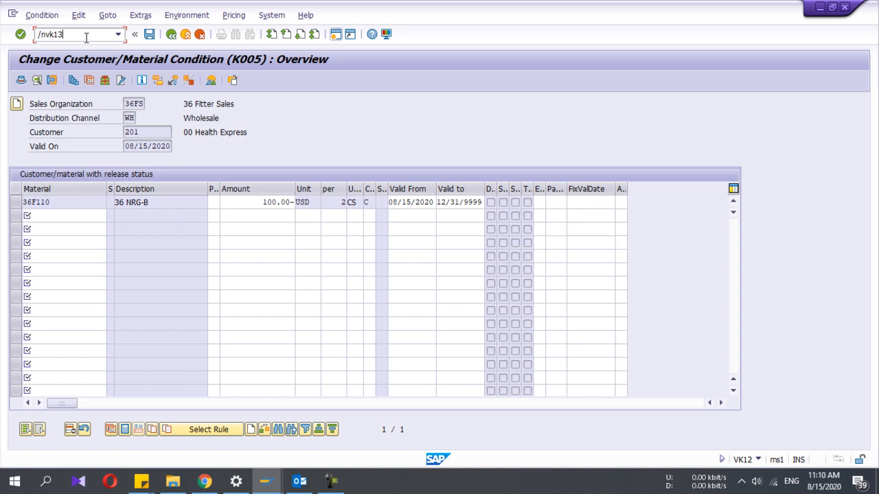
key(Enter)
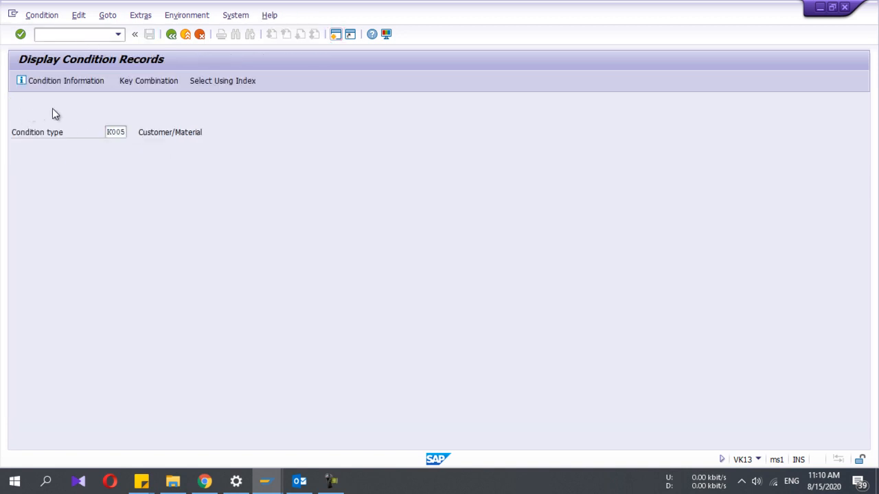